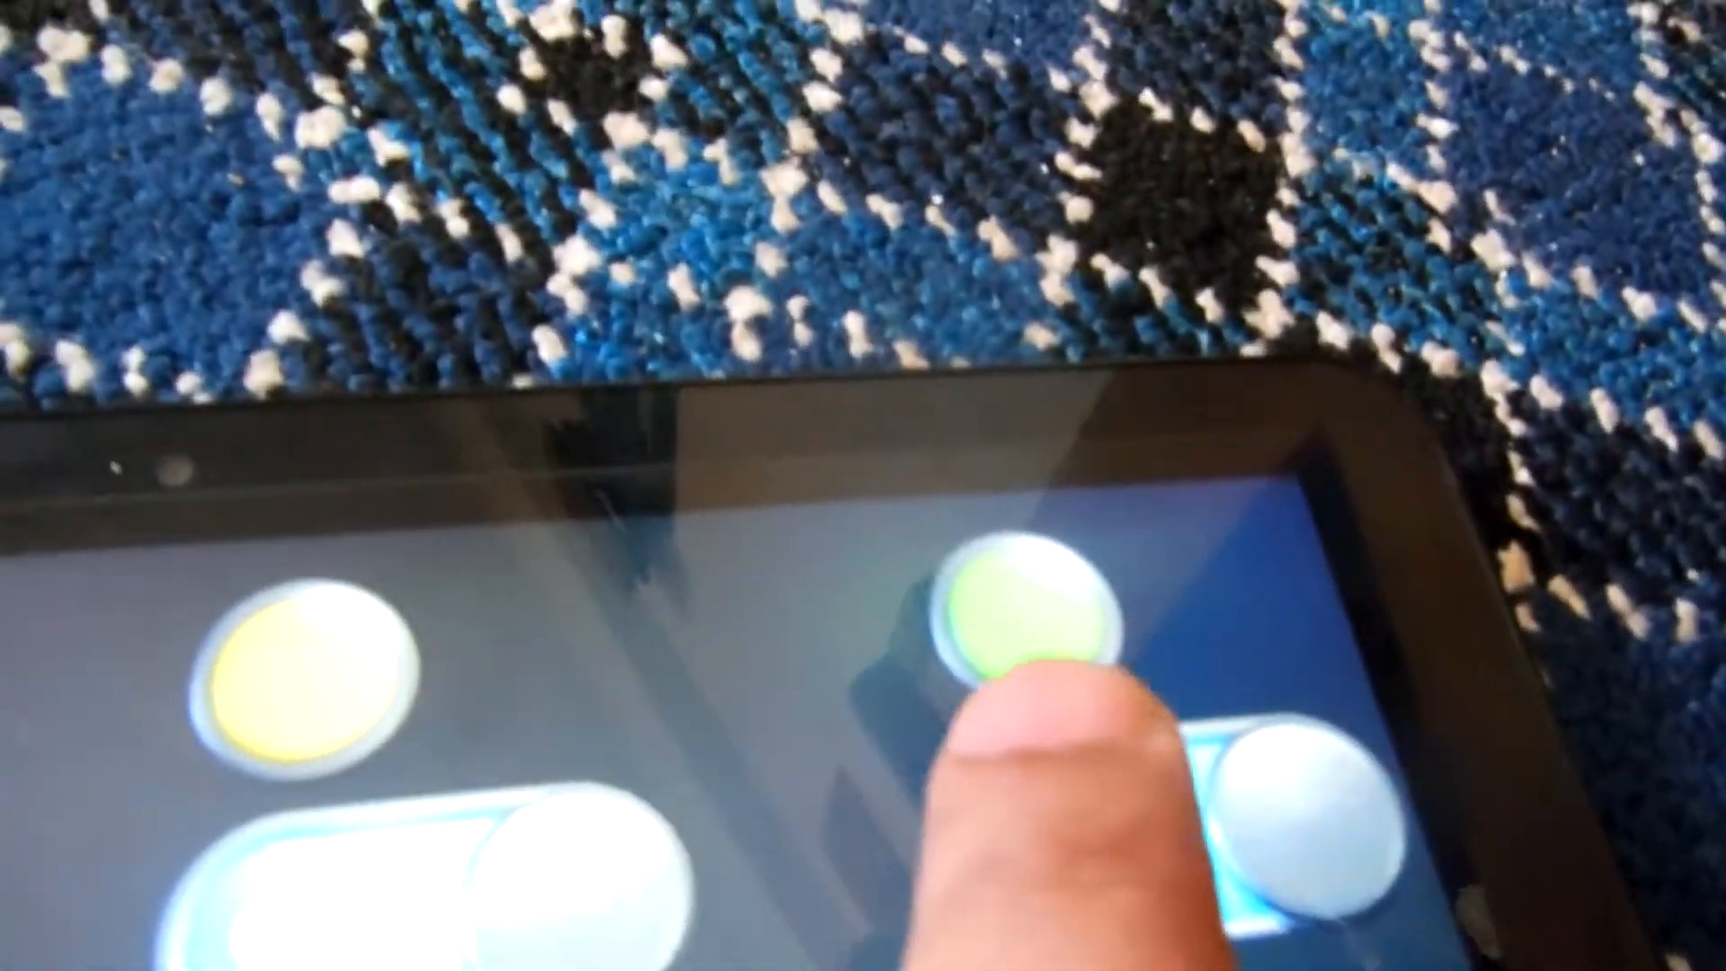
- Switch the right-hand toggle under the green light to OFF
click(1266, 860)
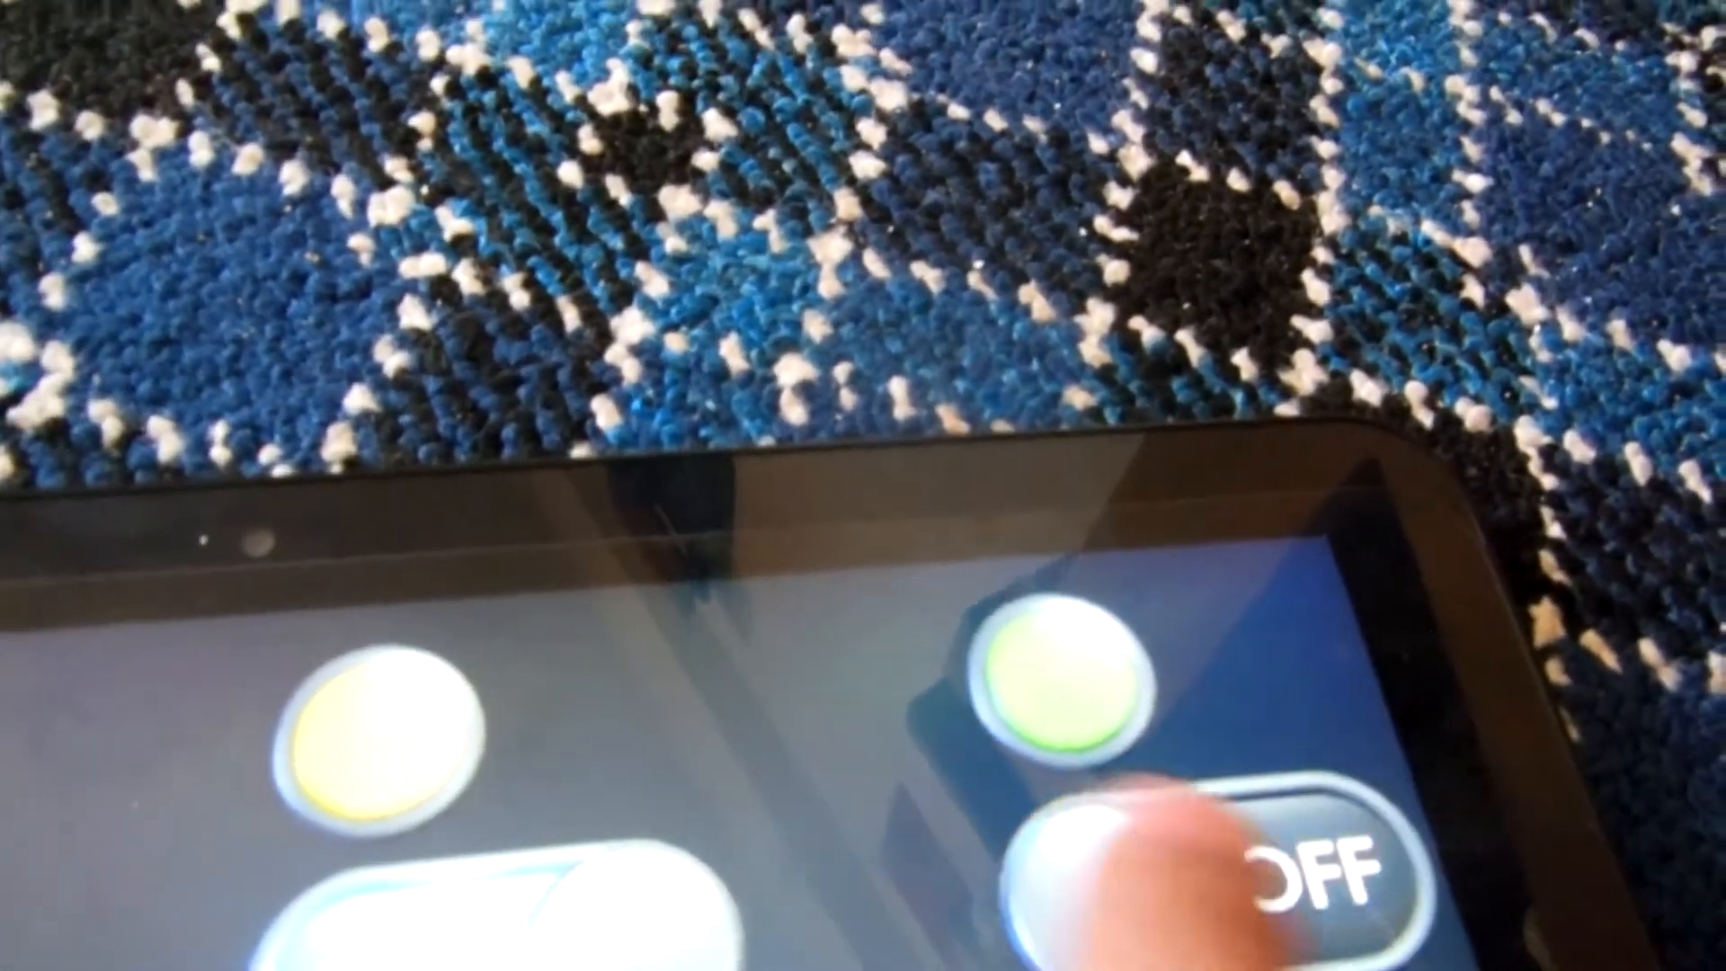